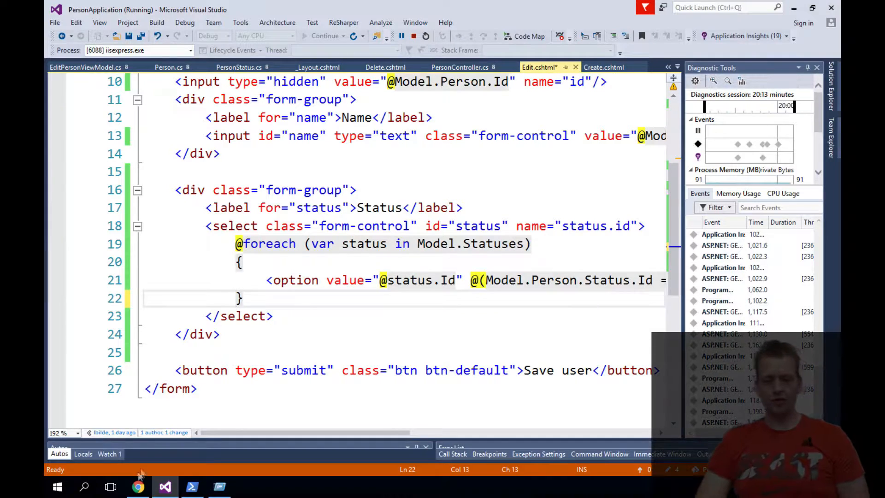
# - Check in Chrome that Bob's edit page pre-selects In Jail in the Status dropdown, then return to the code
pyautogui.click(139, 487)
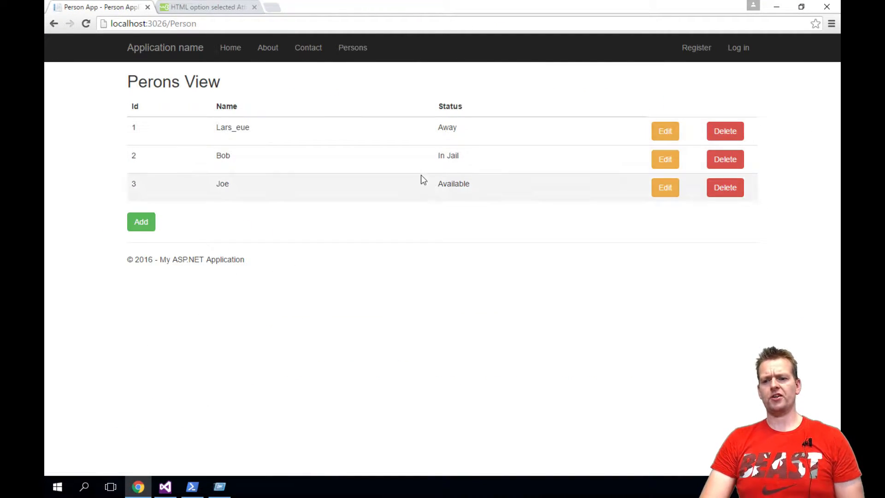
pyautogui.click(665, 160)
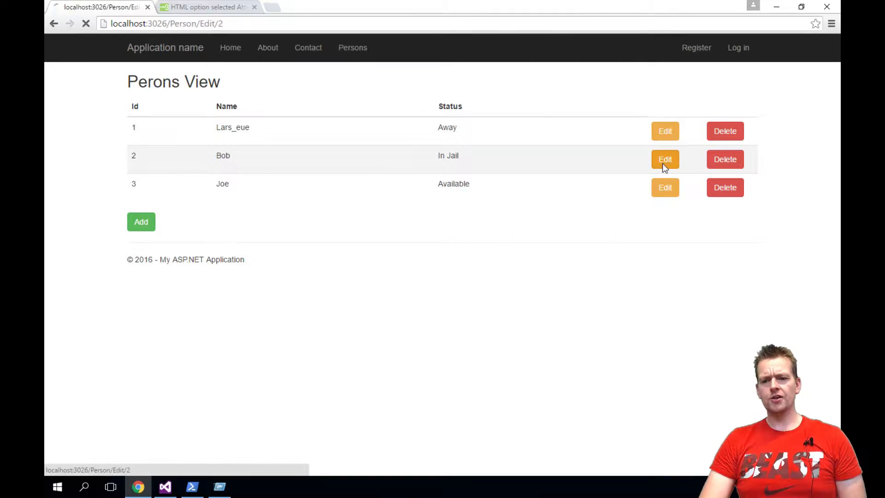
pyautogui.click(664, 159)
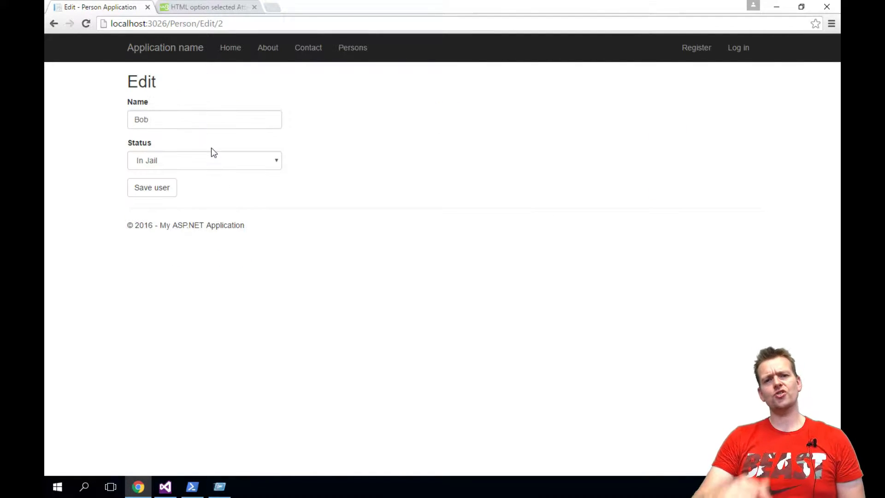
pyautogui.moveTo(180, 165)
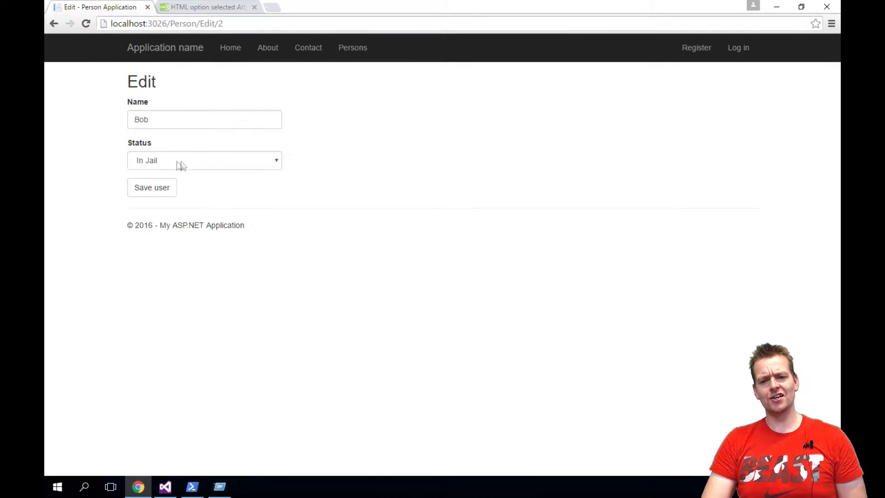
pyautogui.click(205, 161)
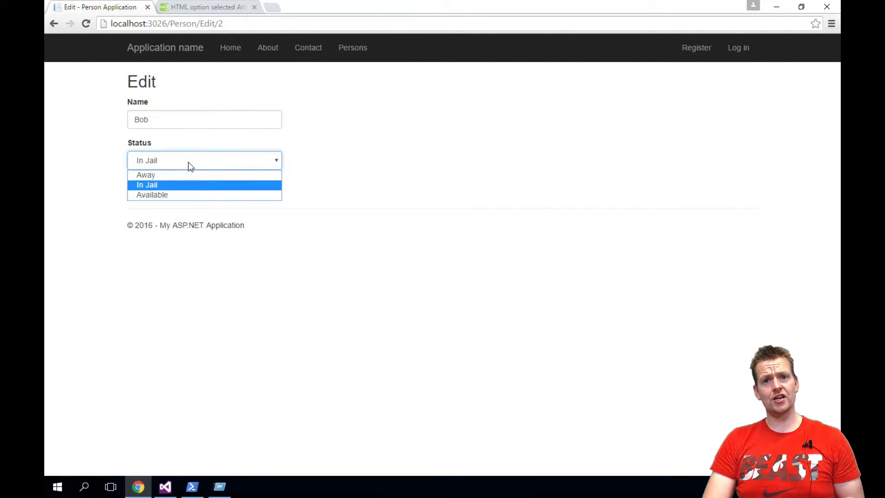
pyautogui.click(146, 184)
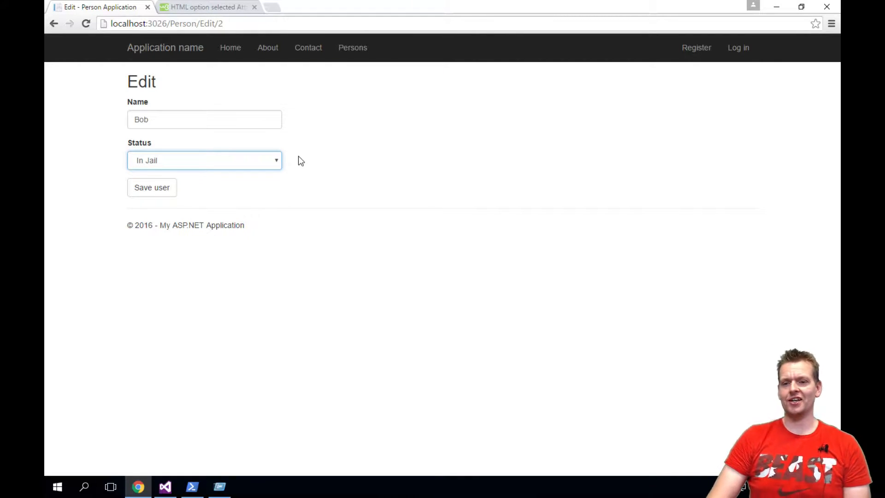
pyautogui.click(165, 487)
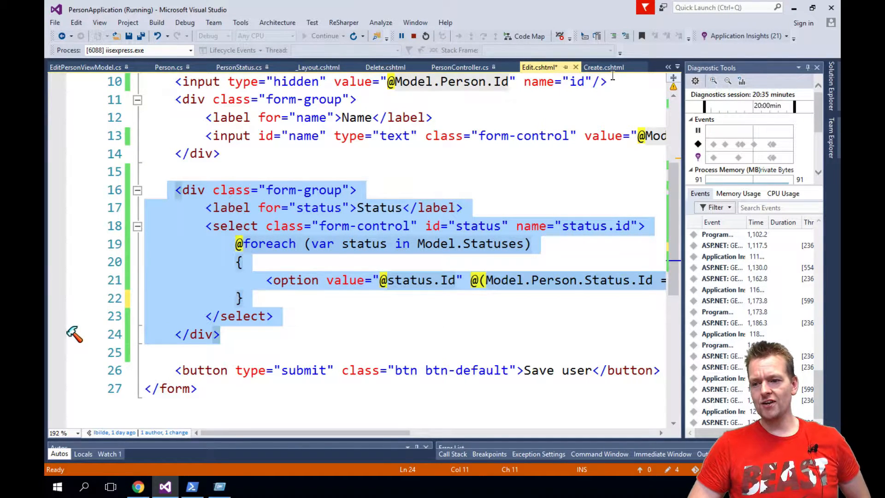
# - After comparing with Create.cshtml, change the Edit view's foreach to iterate over 'Model' instead of 'Model.Statuses'
pyautogui.click(603, 67)
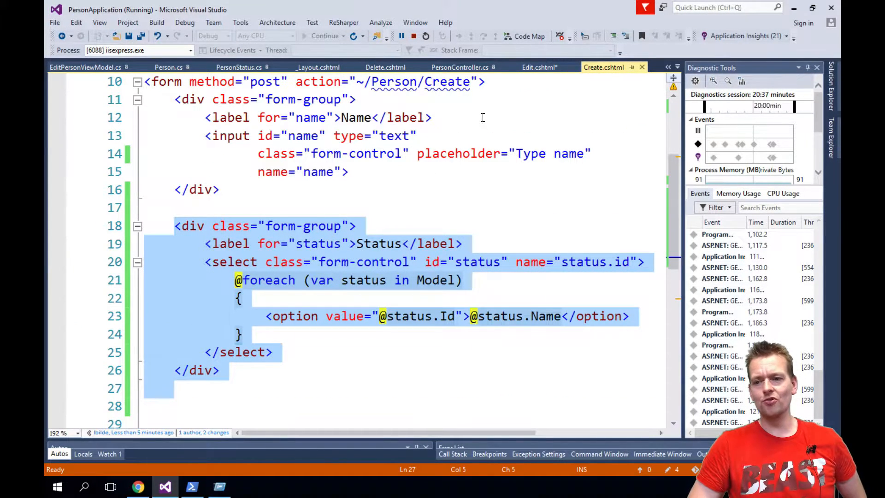
pyautogui.click(539, 68)
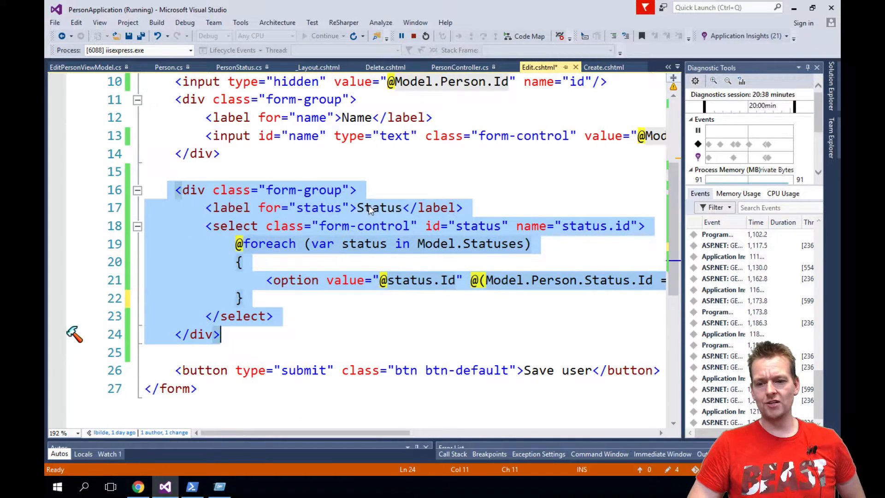
pyautogui.click(379, 207)
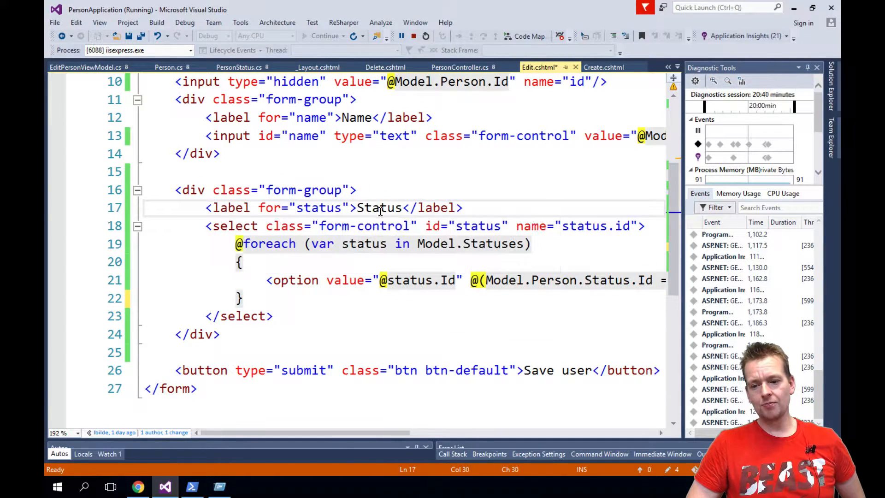
pyautogui.click(208, 226)
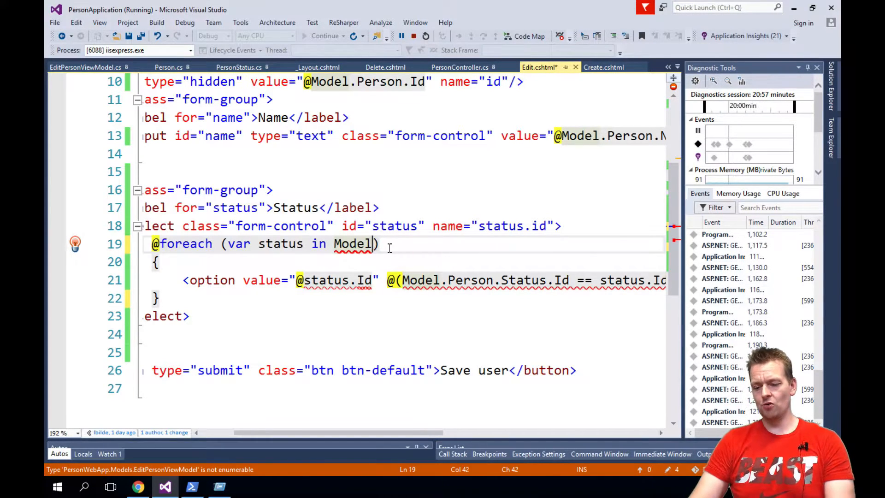
# - Restore the foreach to 'Model.Statuses' and save Edit.cshtml
pyautogui.write('.Statuses')
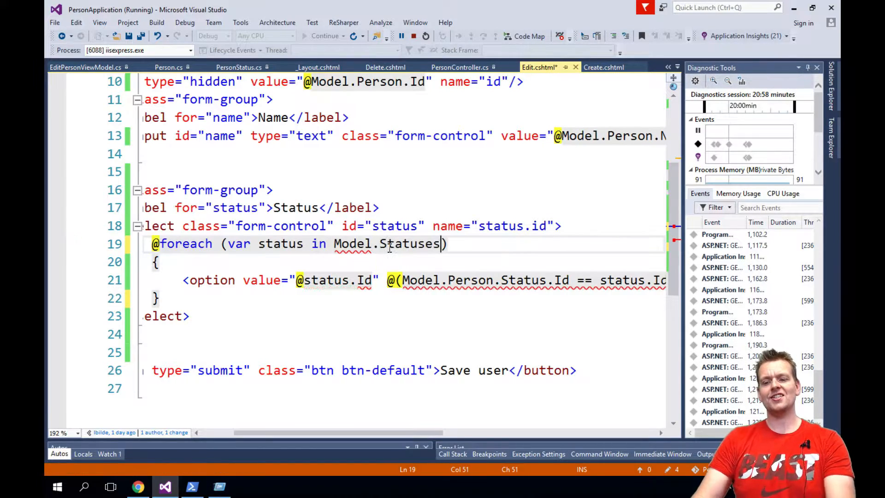
pyautogui.moveTo(412, 244)
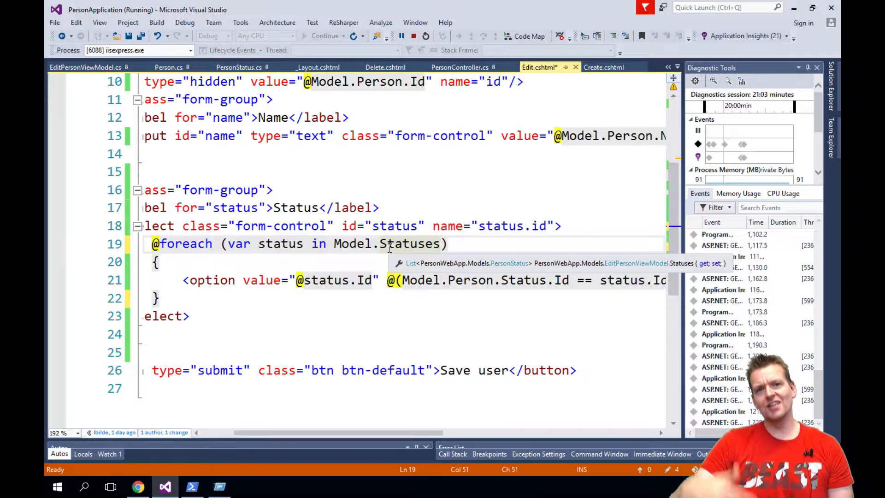
pyautogui.press('ctrl+s')
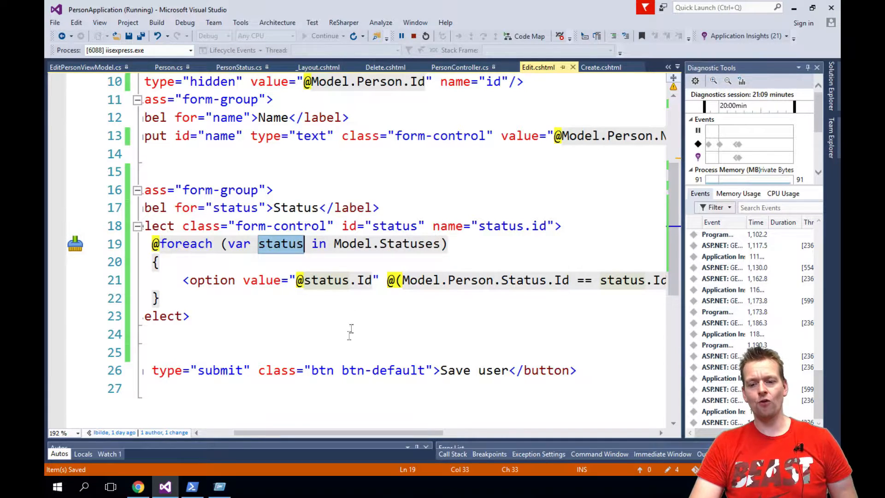
pyautogui.click(396, 281)
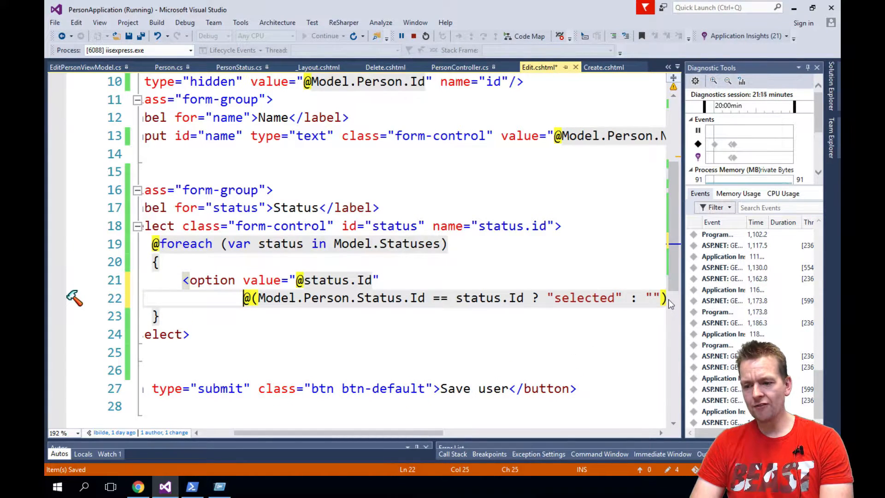
# - Split the <option> element so value, selected condition and status name sit on separate lines
pyautogui.scroll(-3)
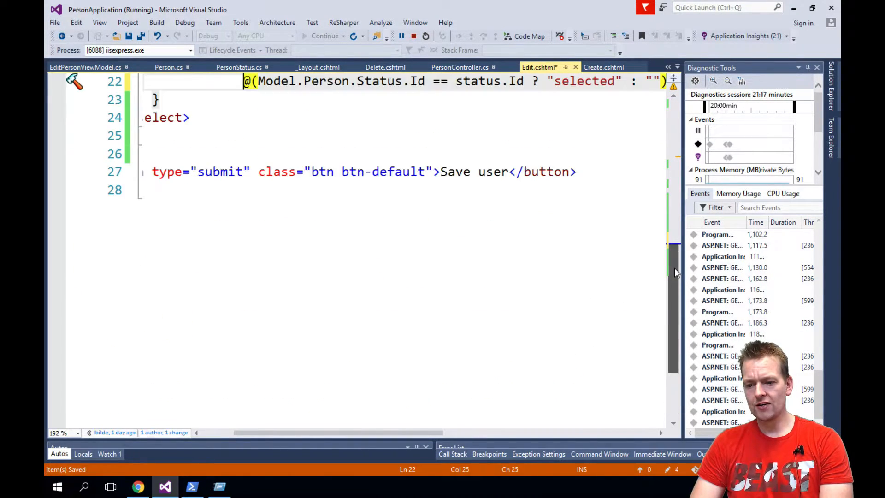
pyautogui.scroll(3)
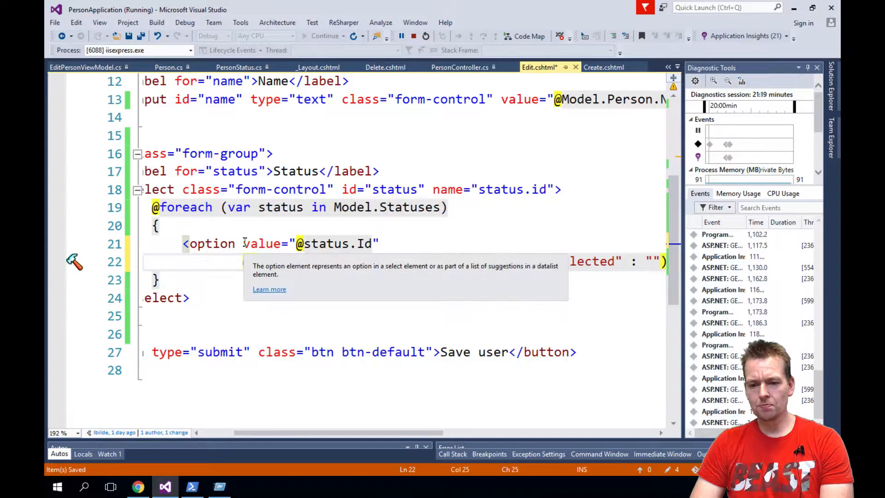
pyautogui.press('Enter')
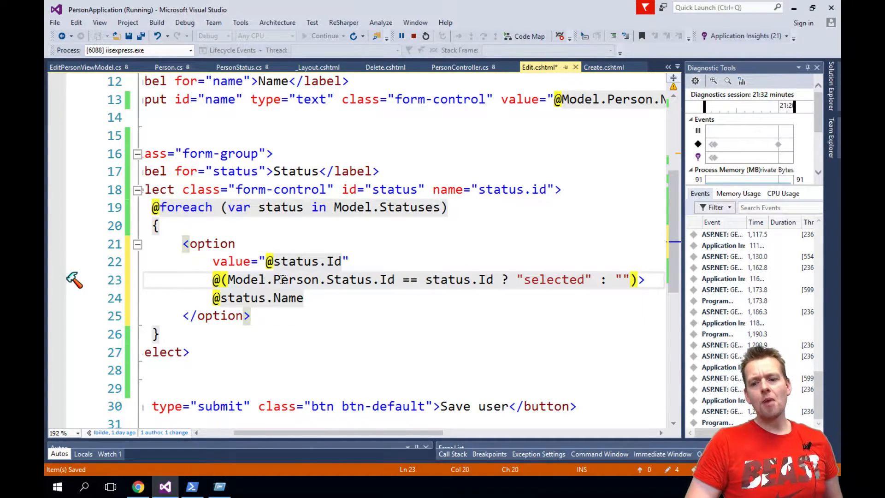
pyautogui.moveTo(386, 279)
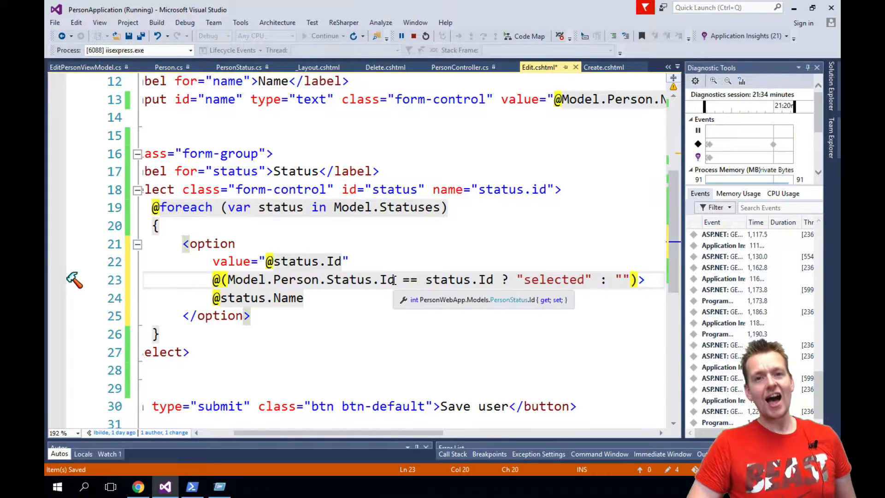
pyautogui.moveTo(280, 208)
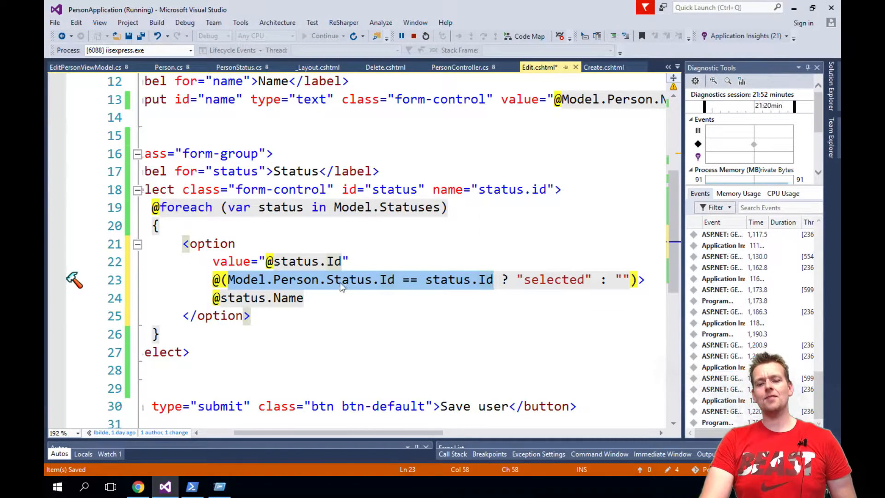
pyautogui.moveTo(351, 279)
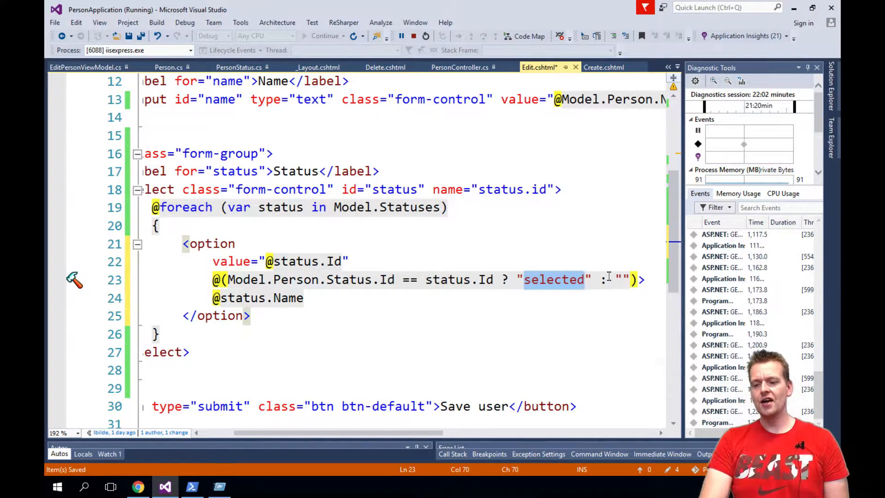
pyautogui.moveTo(619, 280)
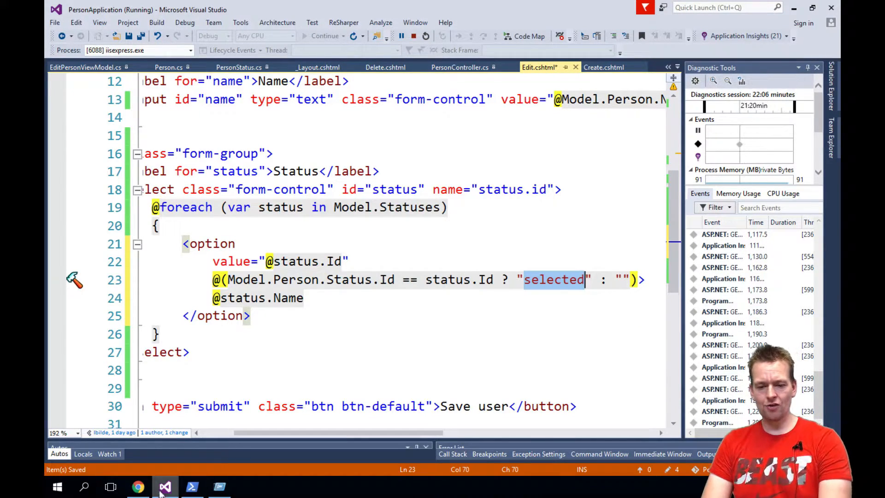
# - Reload Bob's edit page in Chrome and start the developer tools element picker
pyautogui.click(138, 487)
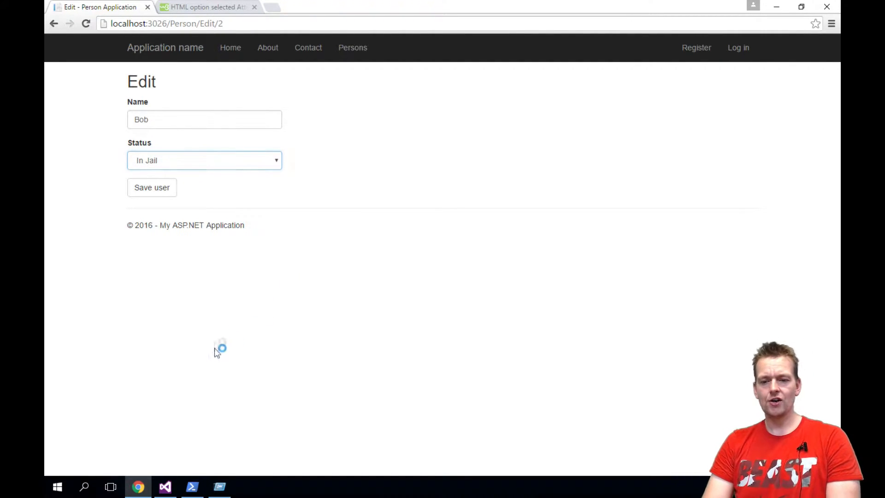
pyautogui.press('F12')
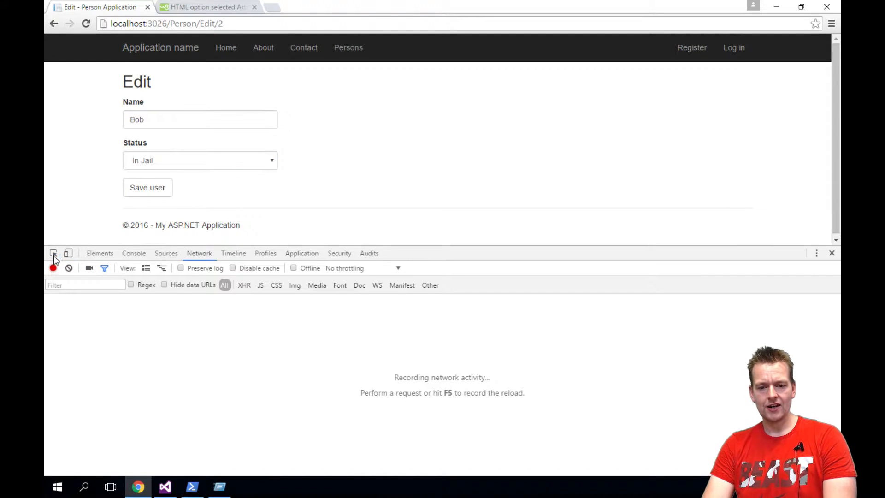
pyautogui.click(100, 253)
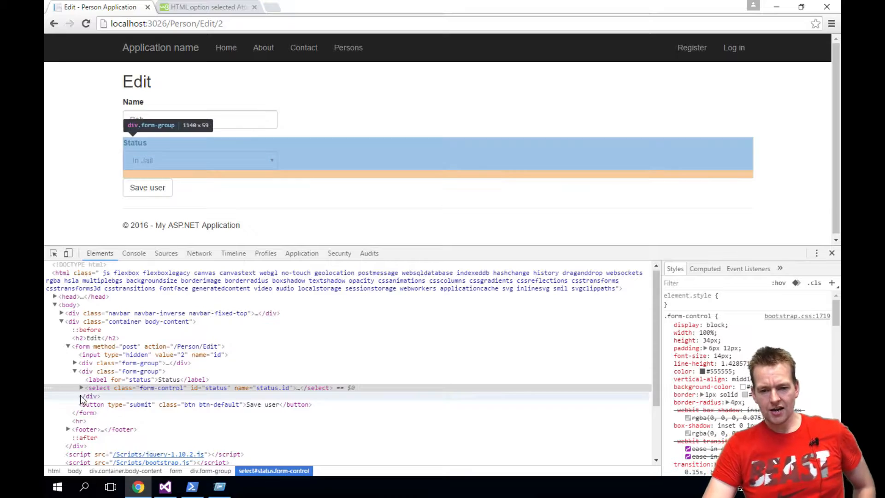
# - Inspect the Status select's markup, confirming the In Jail option (value 2) carries the selected attribute
pyautogui.click(81, 388)
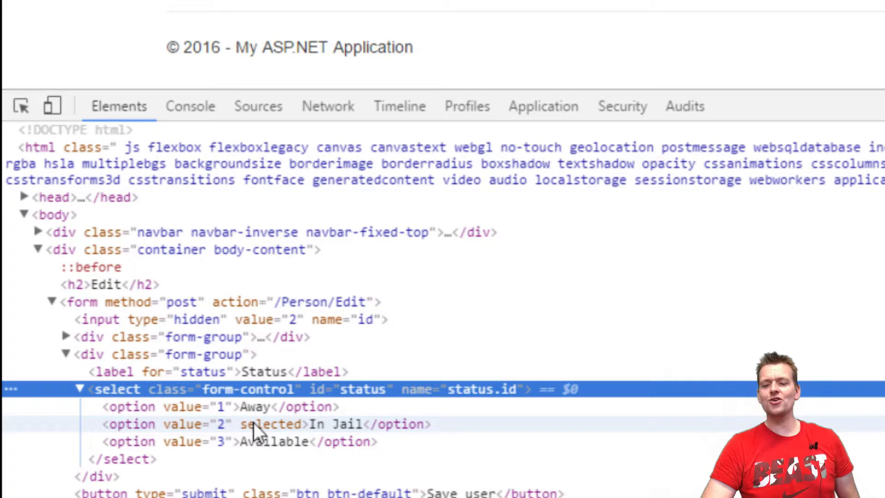
pyautogui.moveTo(288, 431)
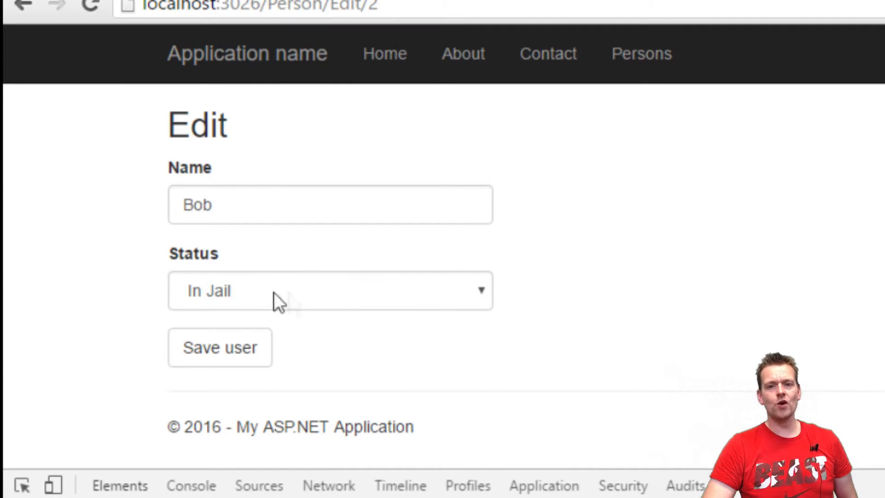
pyautogui.moveTo(319, 310)
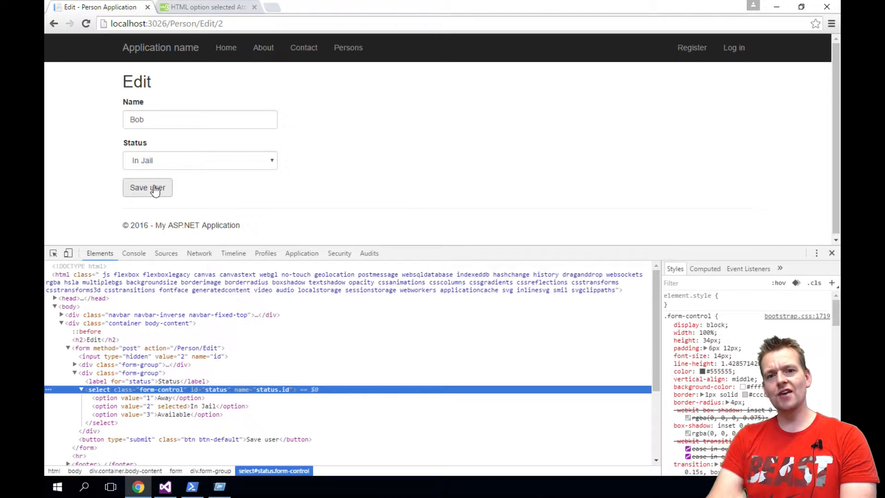
# - Submit Bob's edit with status Available; the Persons list still shows him In Jail
pyautogui.click(199, 161)
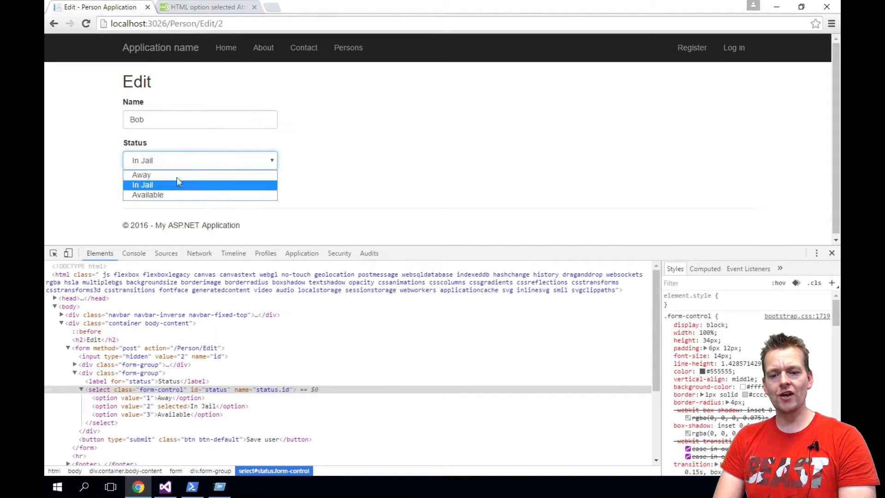
pyautogui.click(142, 184)
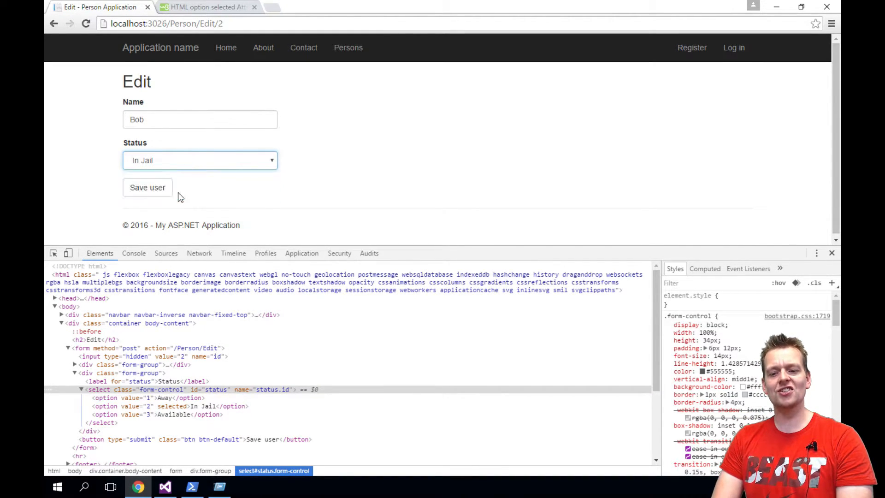
pyautogui.click(148, 188)
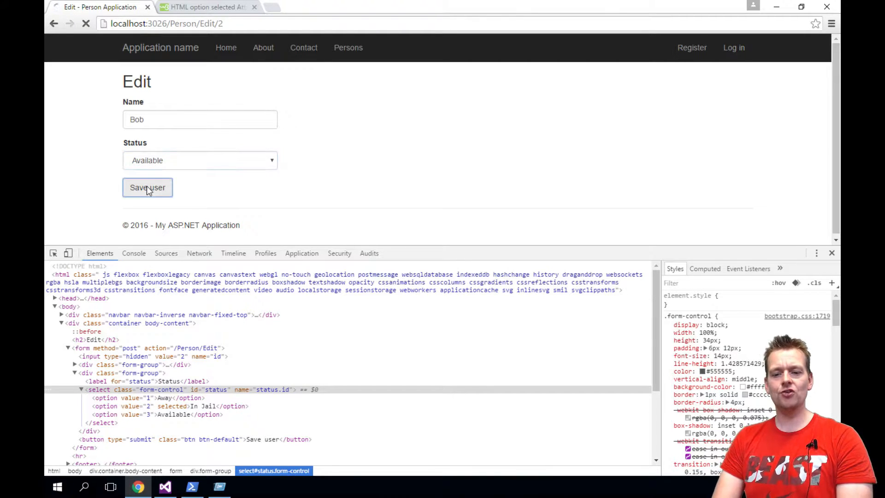
pyautogui.click(148, 187)
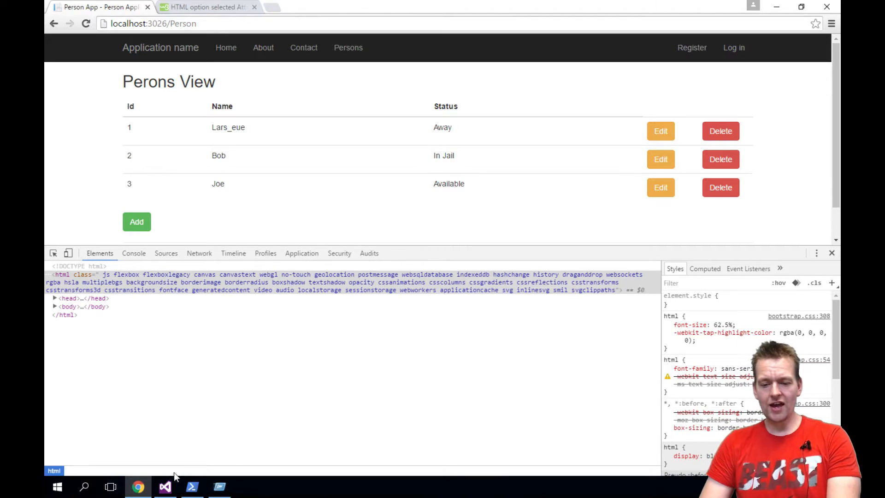
# - Set a breakpoint on the first line of PersonController's POST Edit action
pyautogui.click(165, 486)
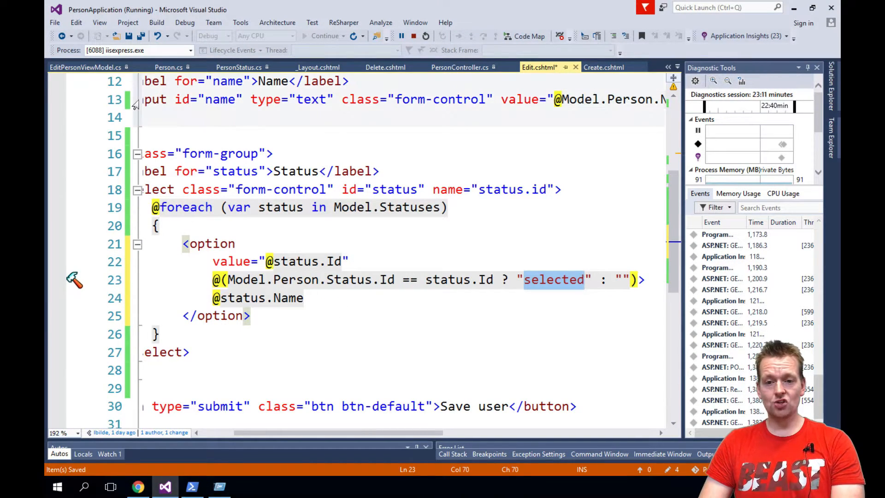
pyautogui.click(459, 67)
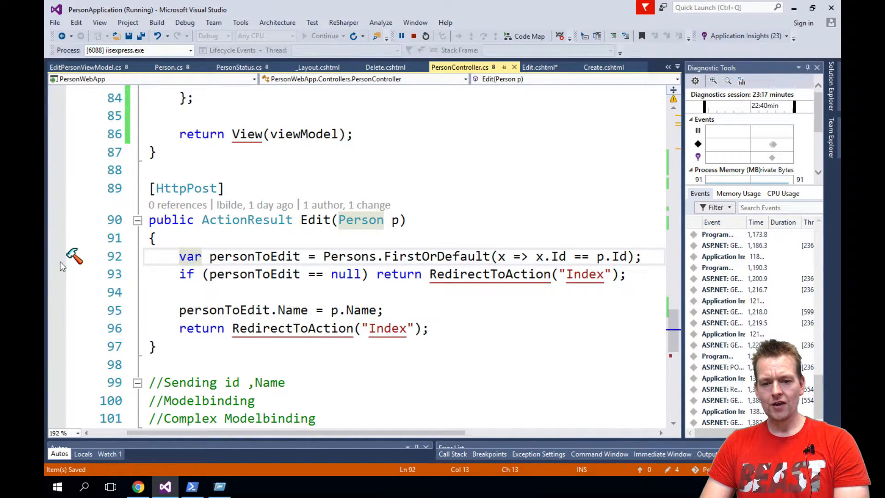
pyautogui.click(56, 257)
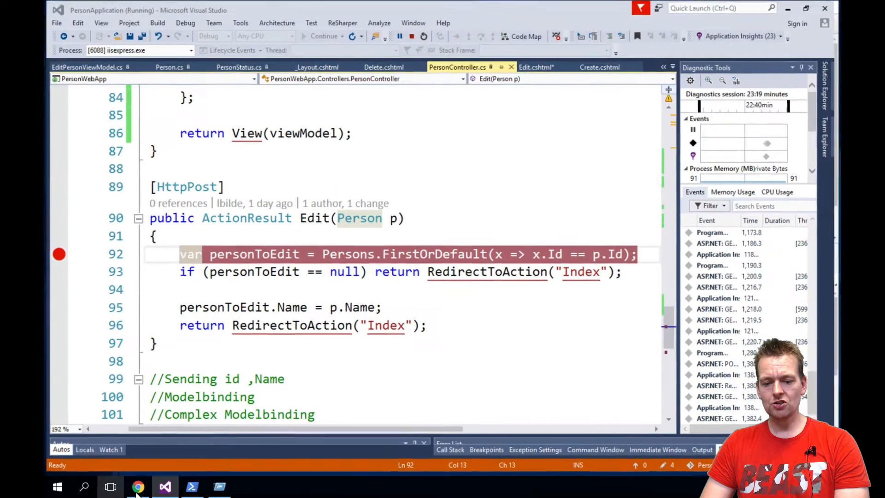
# - Resubmit Bob's edit from Chrome so execution pauses at the breakpoint
pyautogui.click(138, 487)
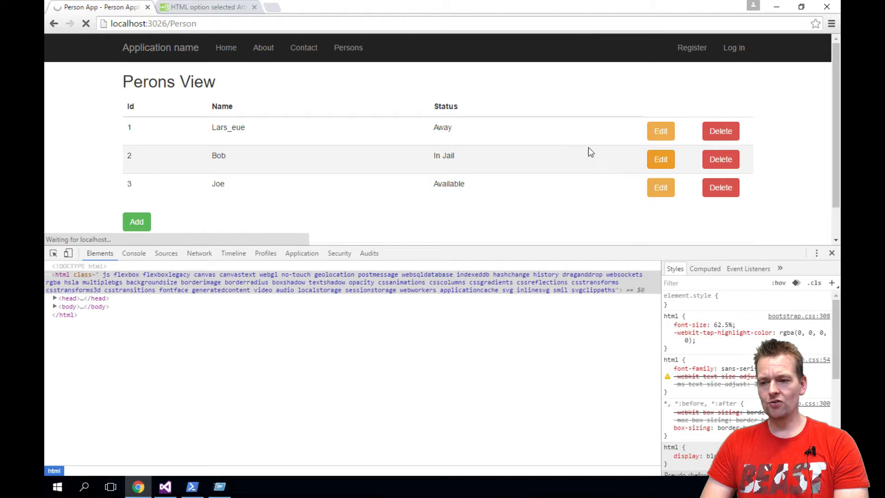
pyautogui.click(660, 160)
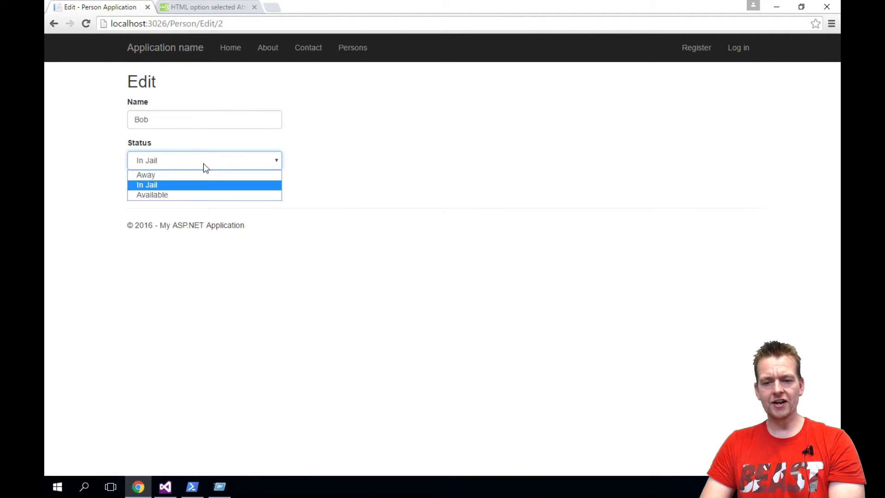
pyautogui.click(165, 487)
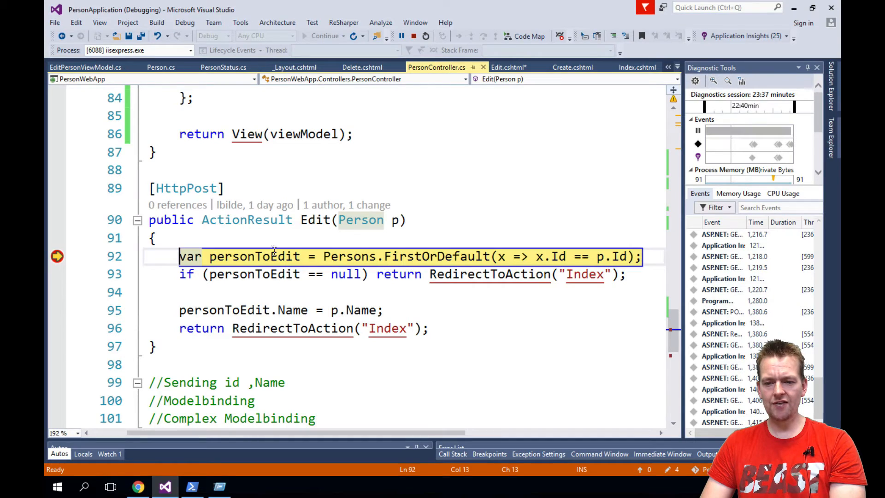
# - Inspect the posted person parameter p's values in the DataTip, then stop debugging
pyautogui.click(325, 36)
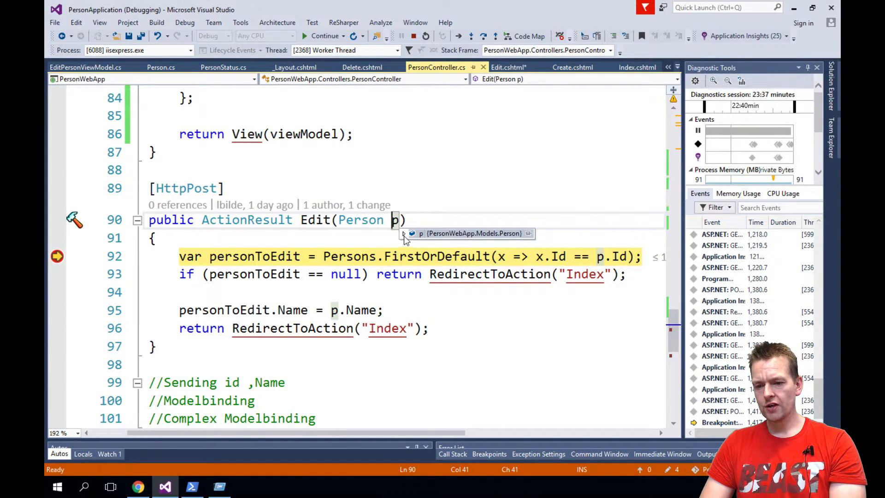
pyautogui.click(407, 233)
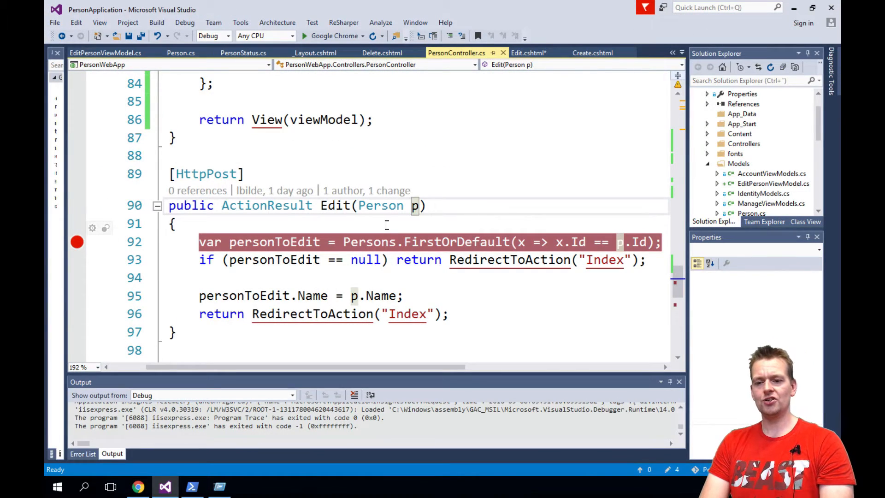
# - In Edit(Person p), look up the posted status with Statuses.FirstOrDefault and assign it to personToEdit.Status, then save
pyautogui.scroll(3)
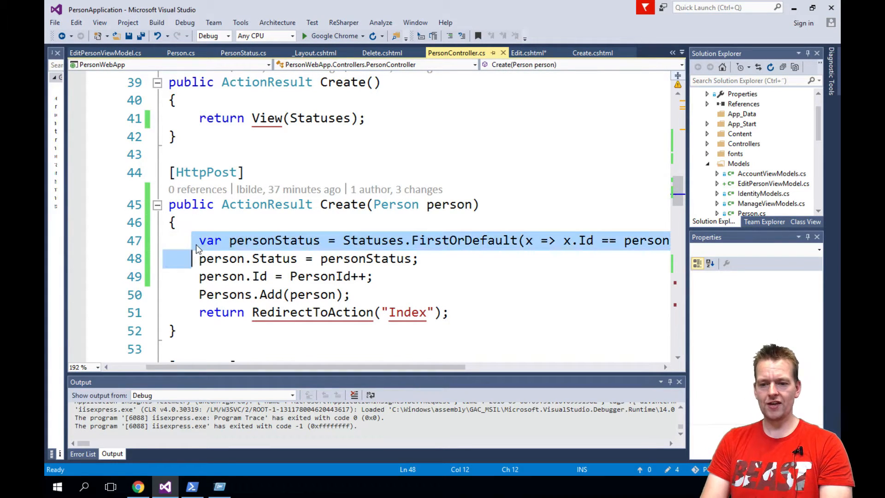
pyautogui.scroll(-3)
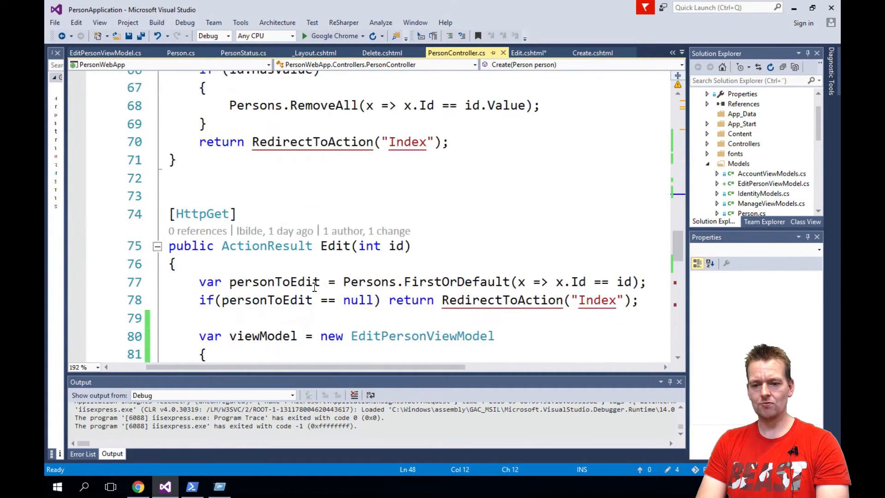
pyautogui.scroll(-3)
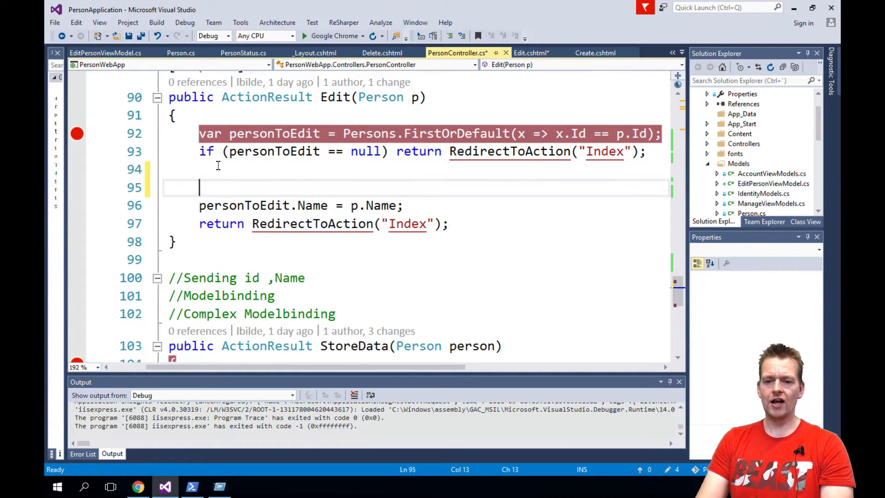
pyautogui.write('var personStatus = Statuses.FirstOrDefault(x => x.Id == person')
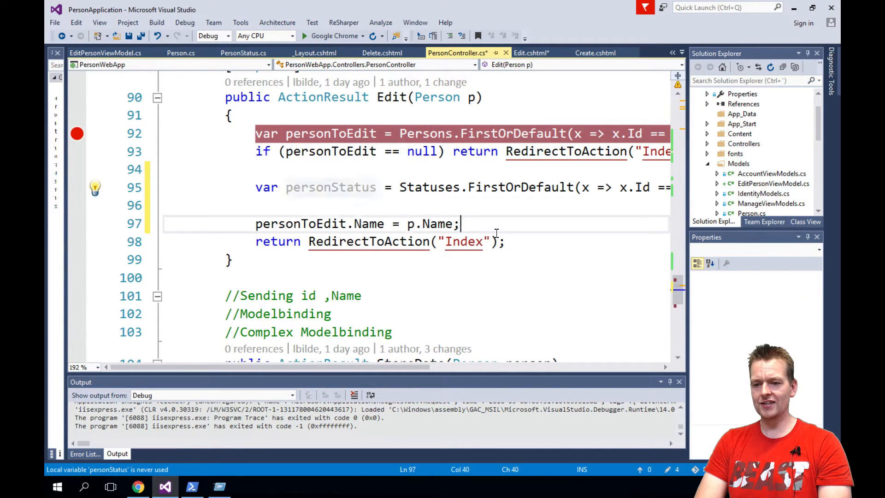
pyautogui.write('personToEdit')
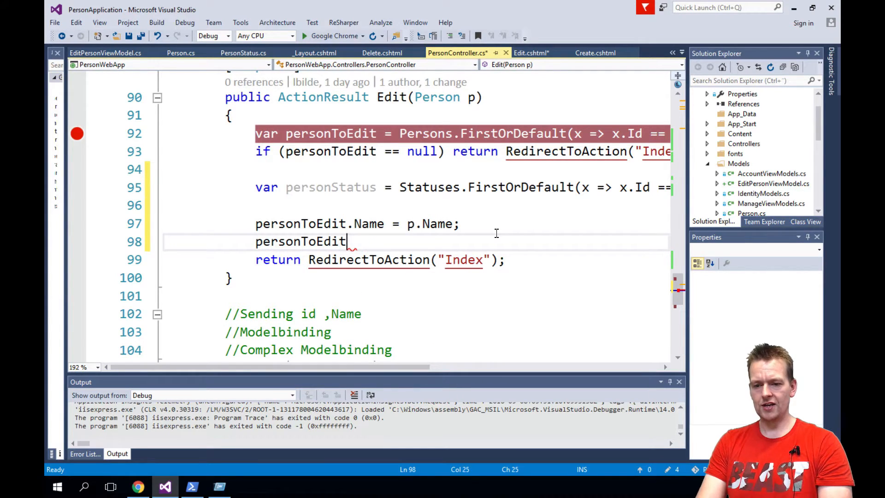
pyautogui.write('.Status')
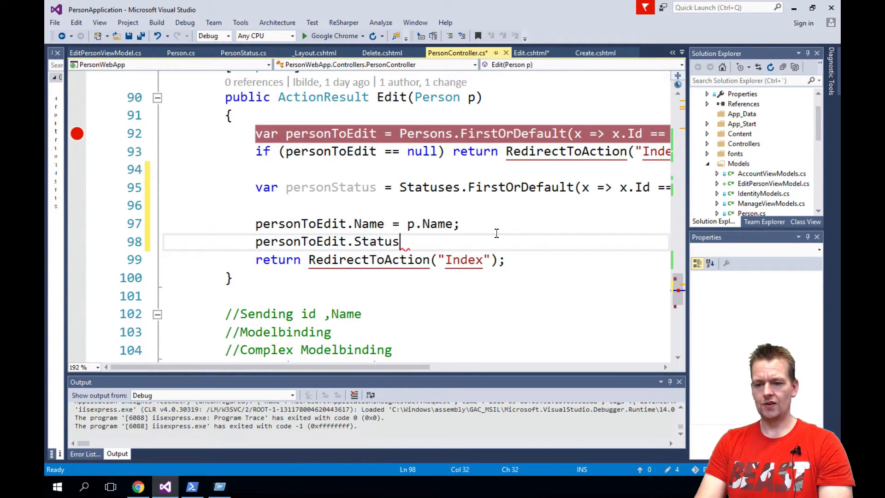
pyautogui.write('= personStatus;')
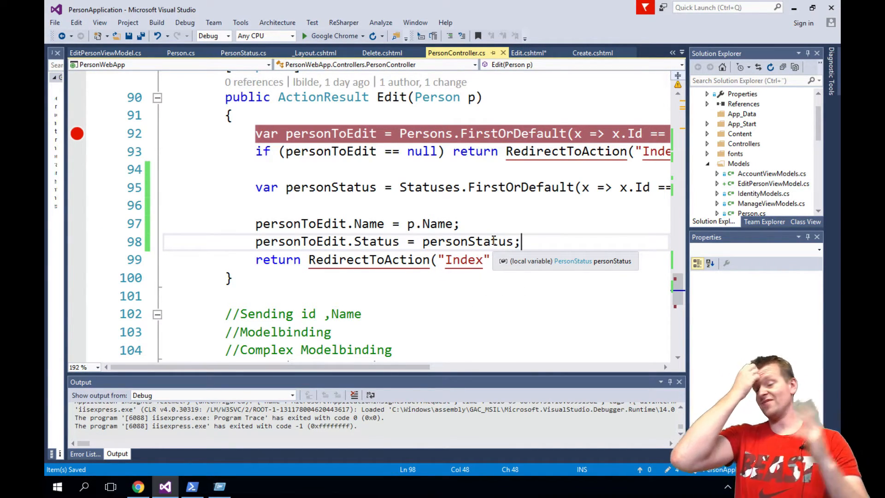
pyautogui.moveTo(333, 43)
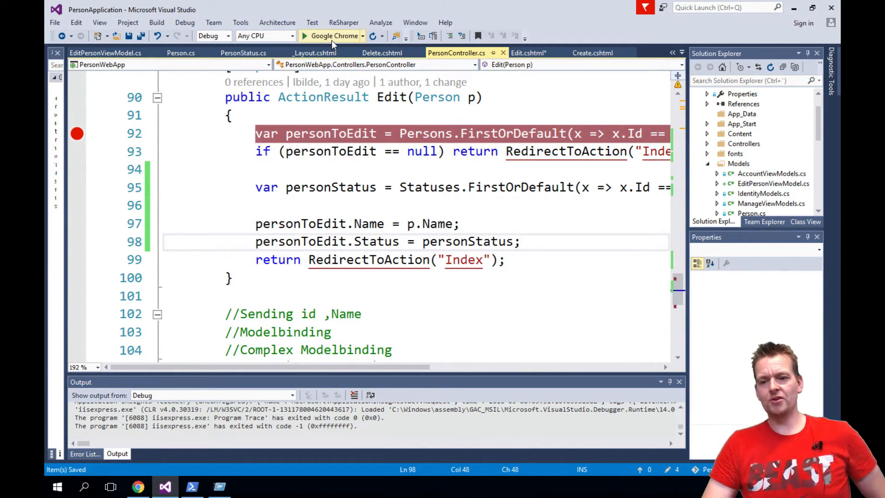
# - Launch the app and submit Bob's edit with status changed from In Jail to Available
pyautogui.click(304, 36)
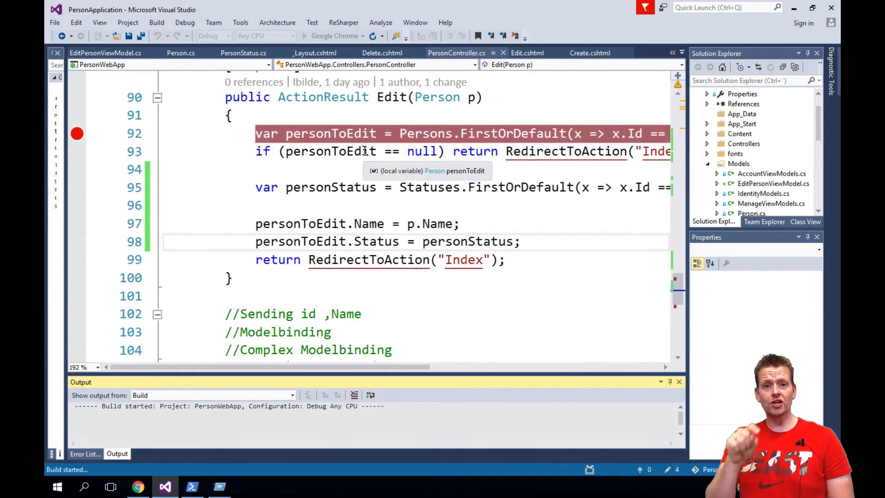
pyautogui.moveTo(469, 97)
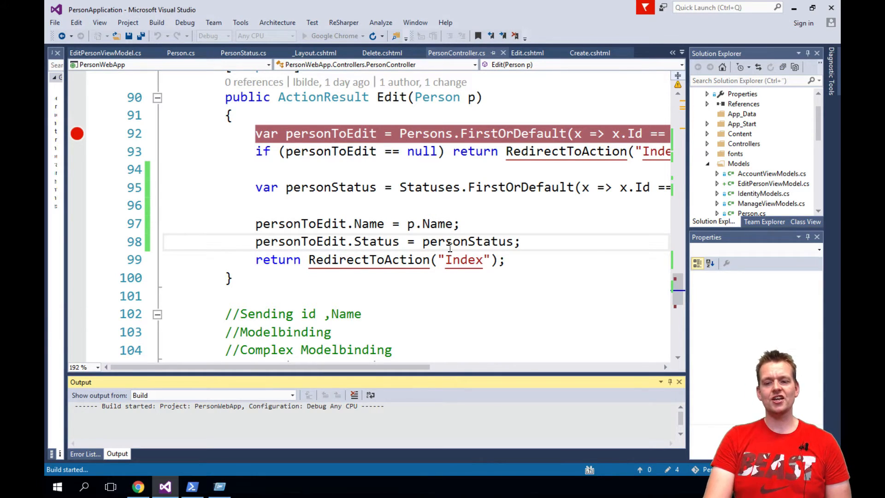
pyautogui.moveTo(468, 242)
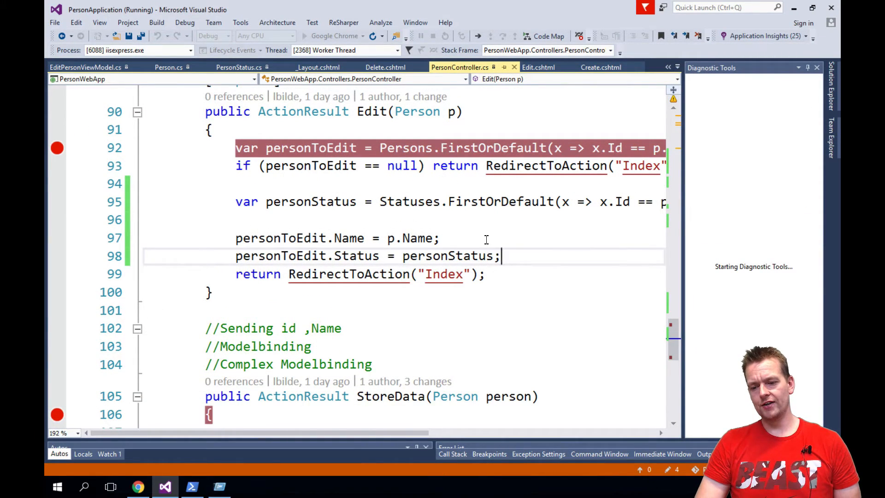
pyautogui.click(137, 486)
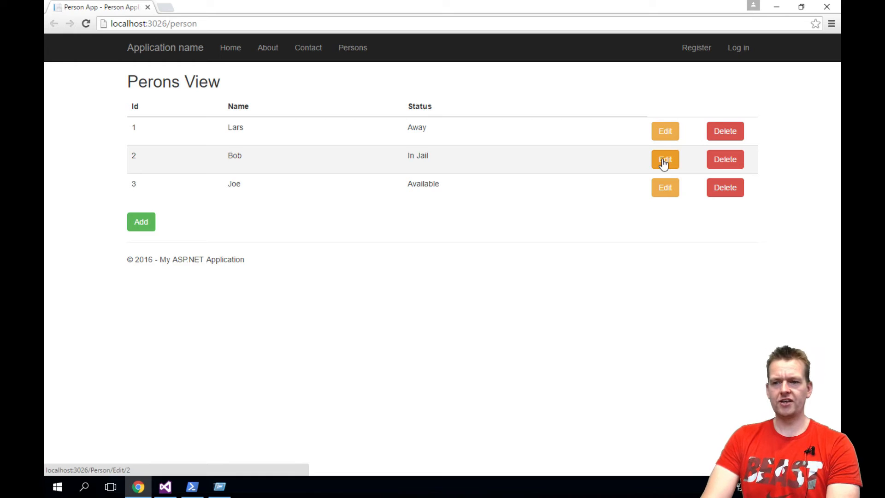
pyautogui.click(665, 160)
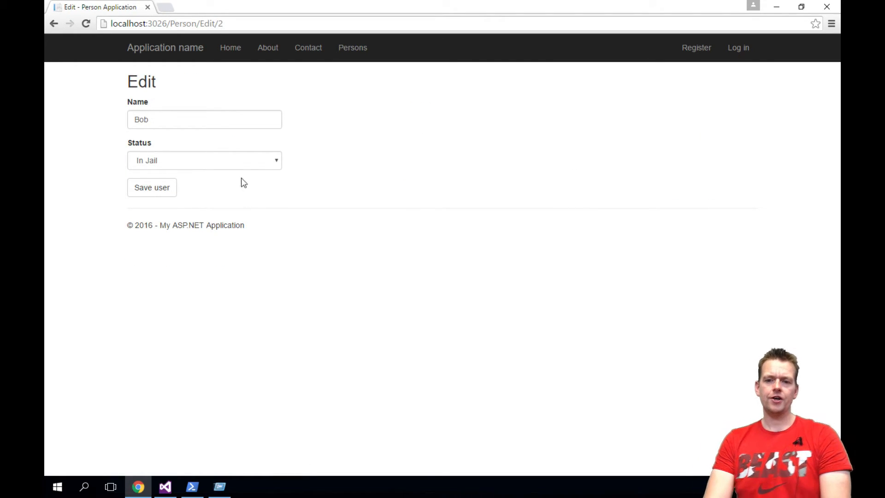
pyautogui.click(205, 161)
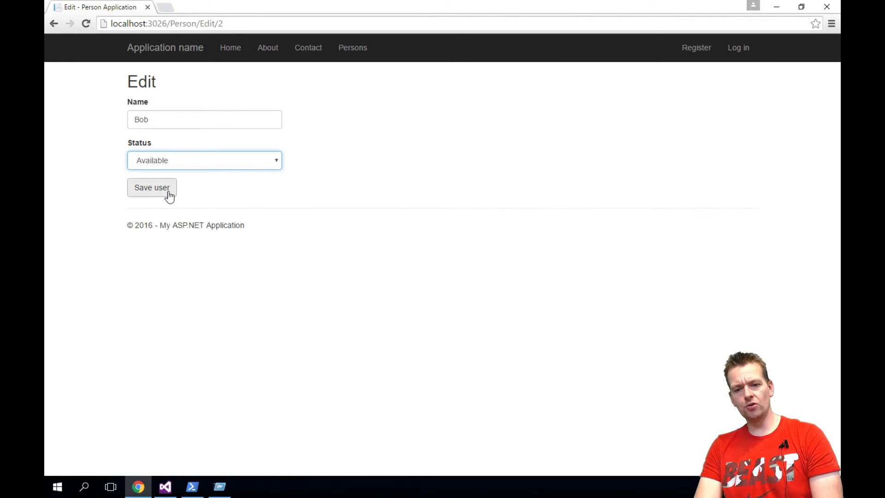
pyautogui.click(164, 486)
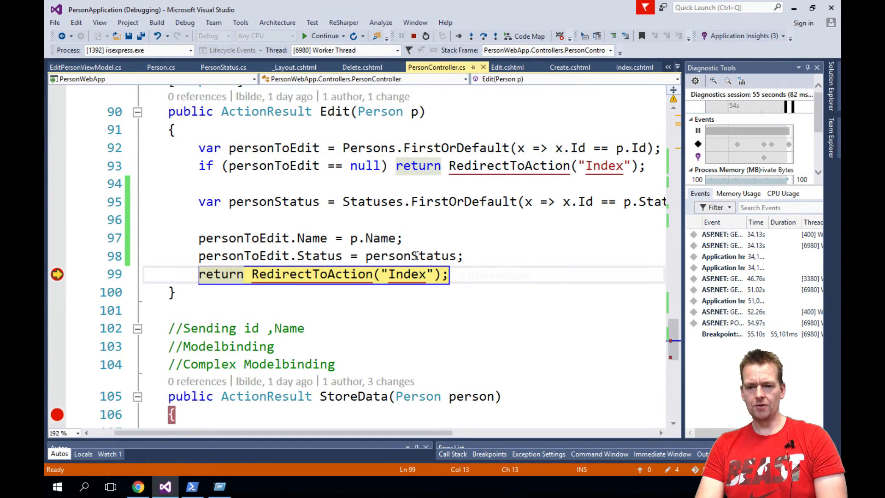
pyautogui.moveTo(414, 255)
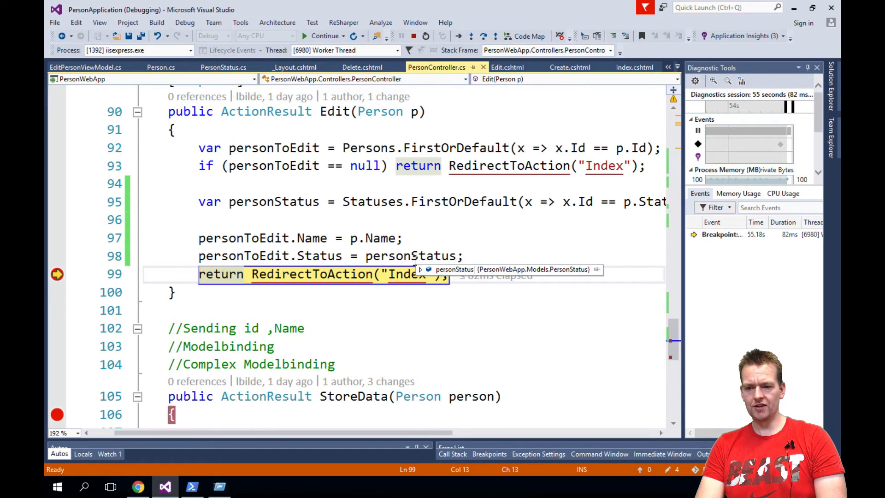
pyautogui.moveTo(434, 107)
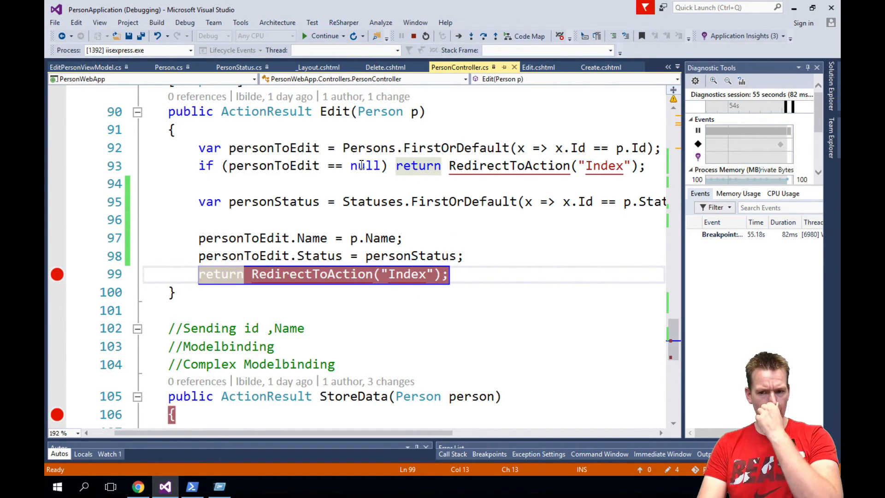
# - Resume the paused request and return to the web app showing Bob as Available
pyautogui.click(137, 486)
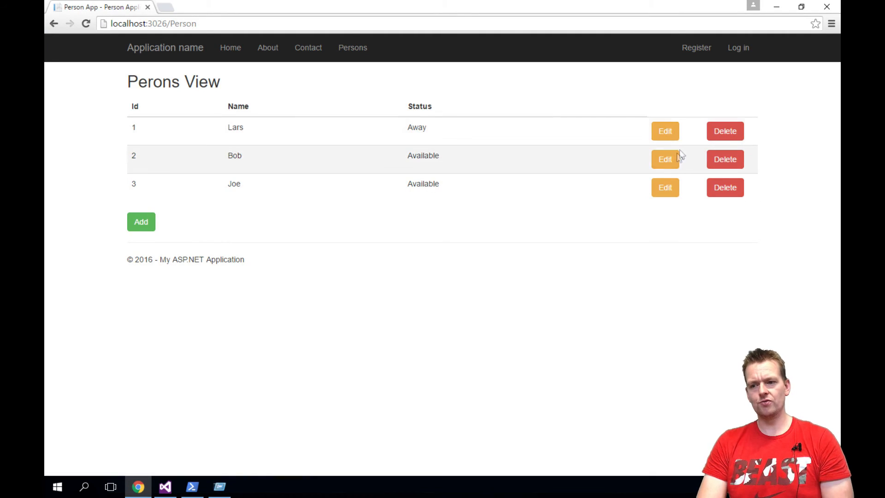
# - Edit Bob (person 2), choose Away in the Status dropdown and save the user
pyautogui.click(665, 159)
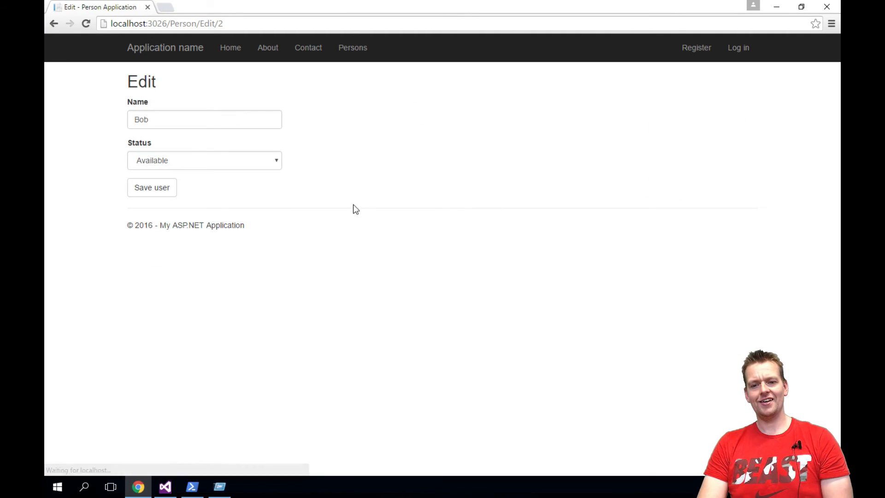
pyautogui.click(205, 161)
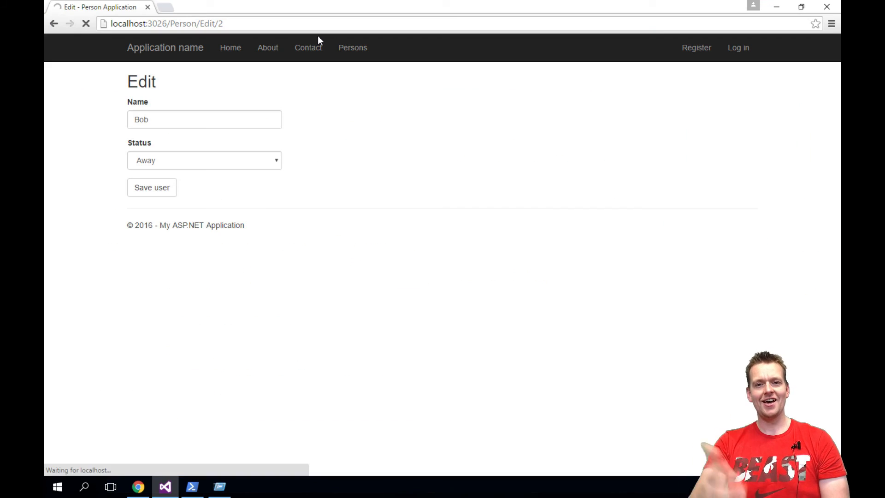
pyautogui.click(151, 188)
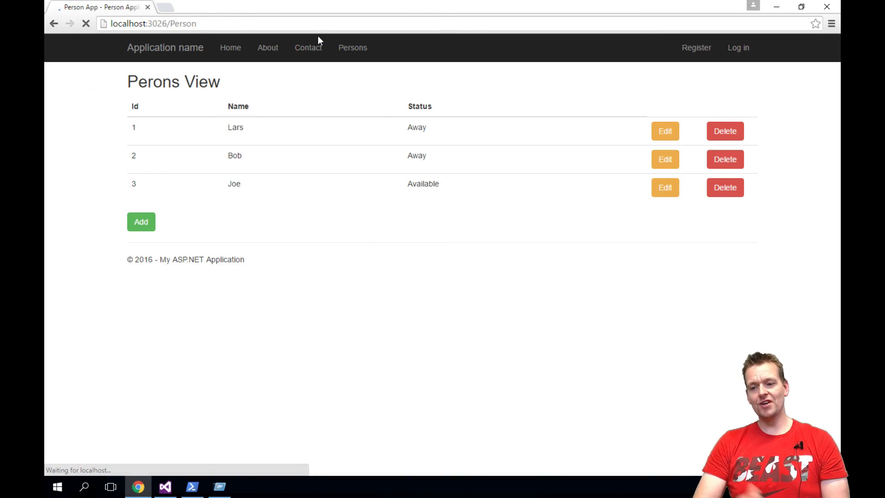